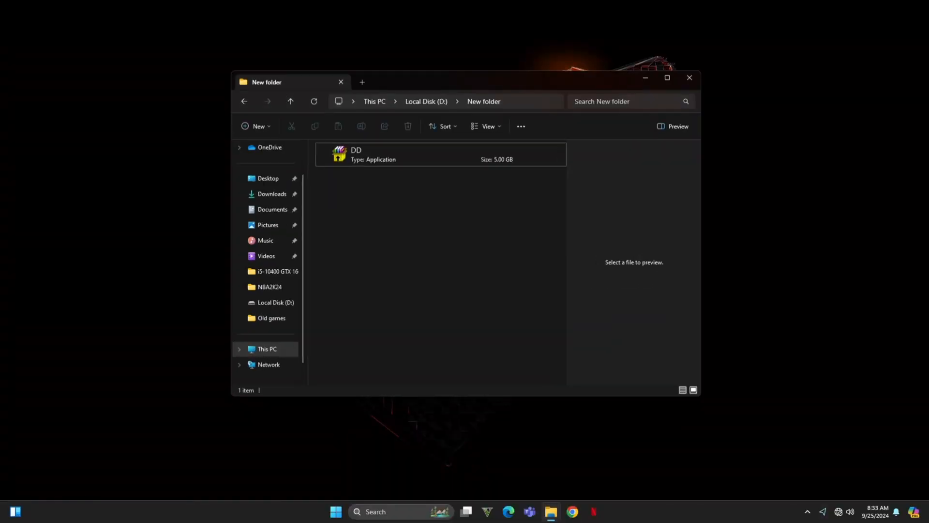
- Select and run DD.exe in New folder, which triggers the 'This app can't run on your PC' warning
{"action": "left_click", "coordinate": [421, 154]}
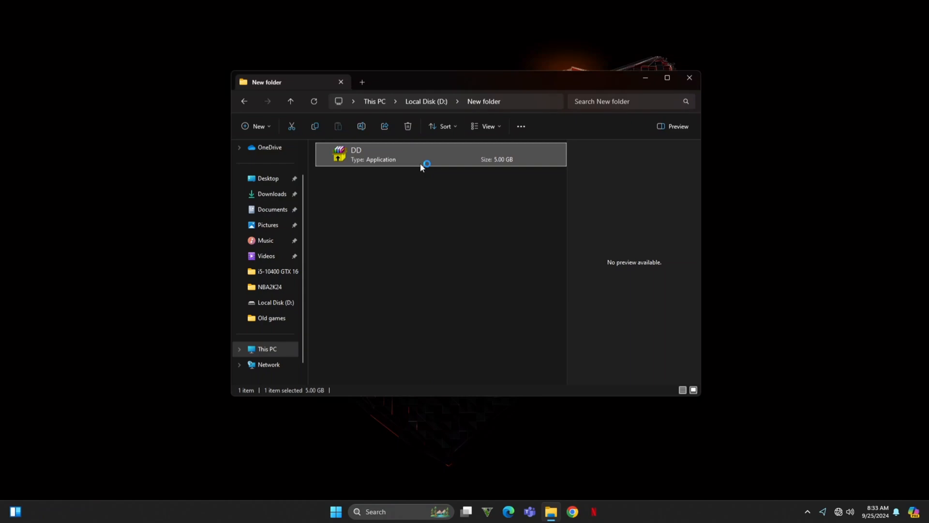
{"action": "double_click", "coordinate": [356, 154]}
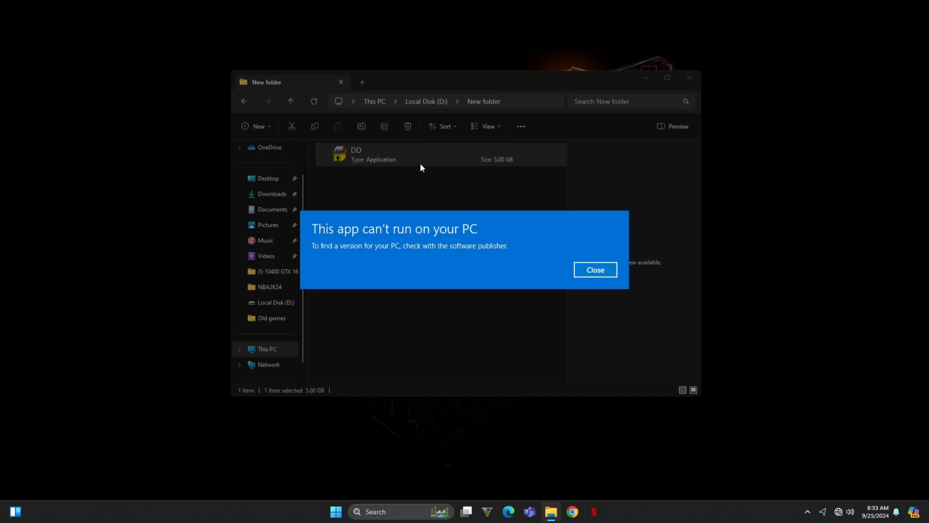
- Close the 'This app can't run on your PC' error dialog
{"action": "left_click", "coordinate": [594, 270]}
{"action": "type", "text": "winrar"}
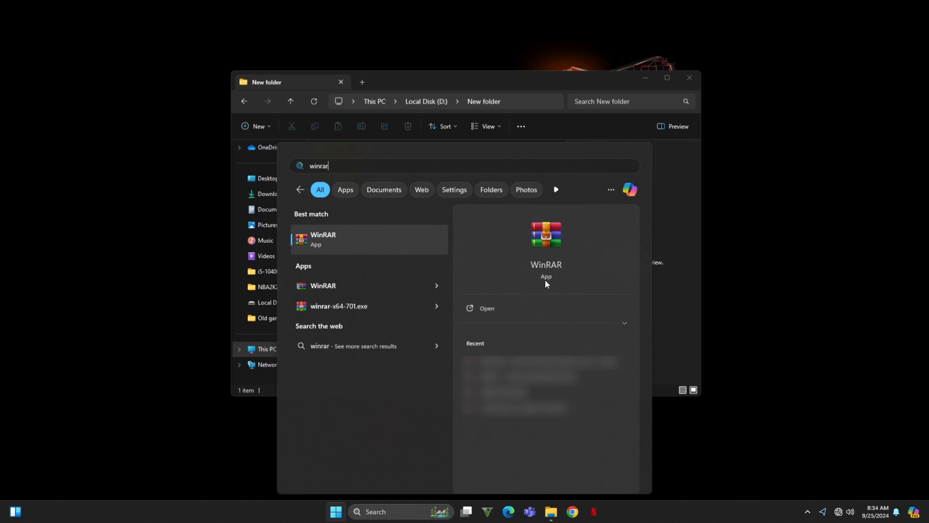
{"action": "mouse_move", "coordinate": [543, 280]}
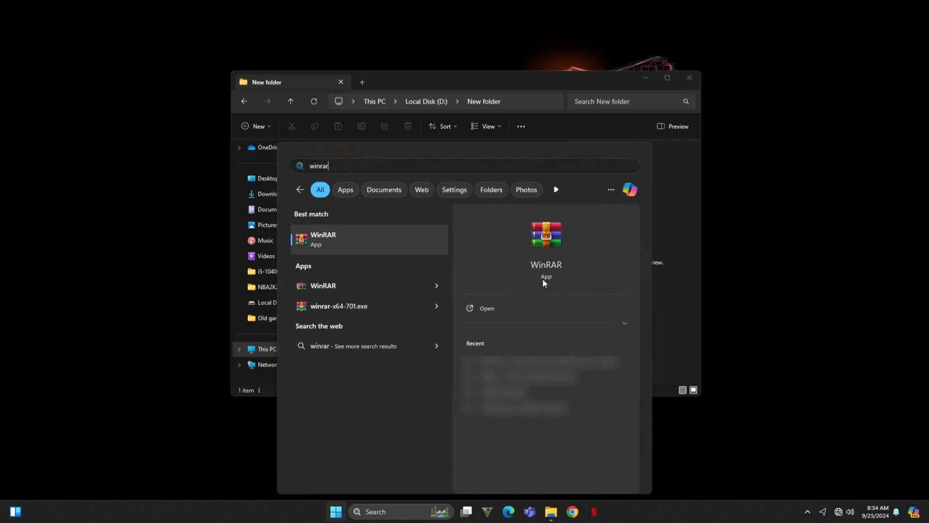
{"action": "mouse_move", "coordinate": [724, 216]}
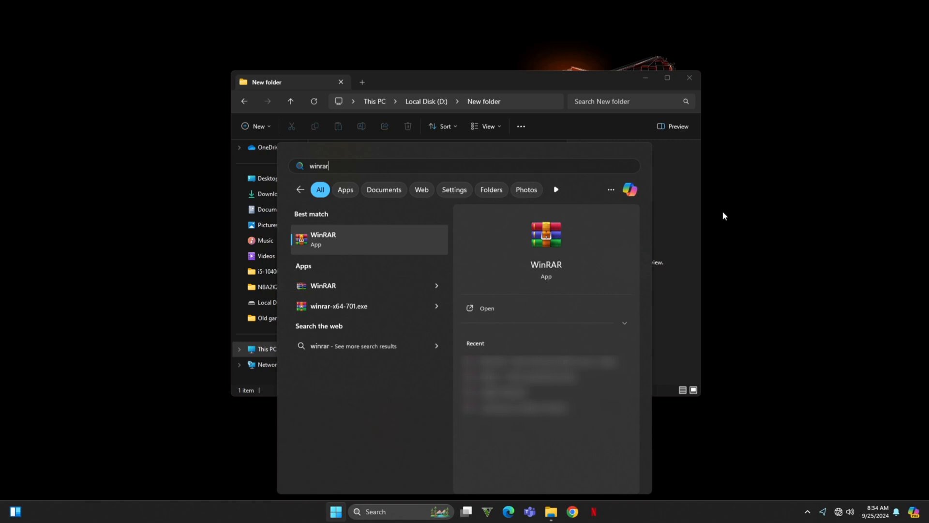
{"action": "mouse_move", "coordinate": [770, 209]}
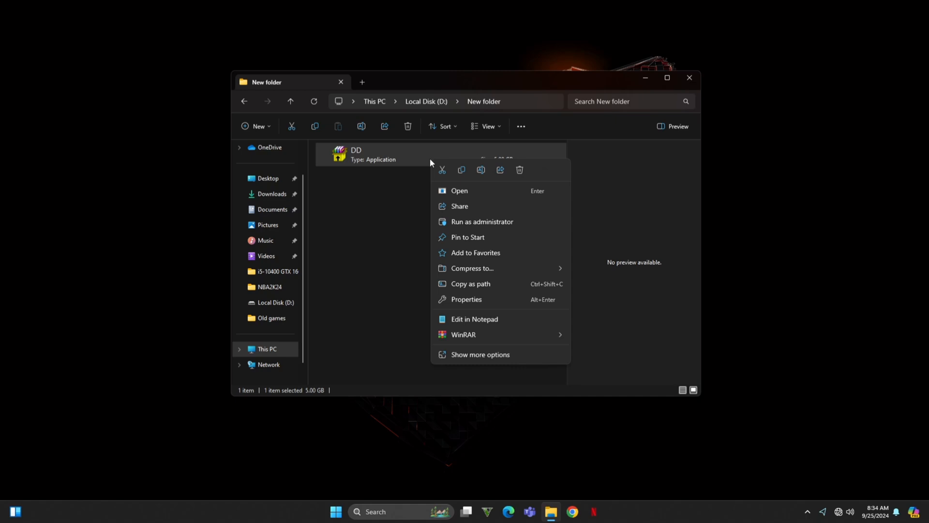
{"action": "mouse_move", "coordinate": [523, 304]}
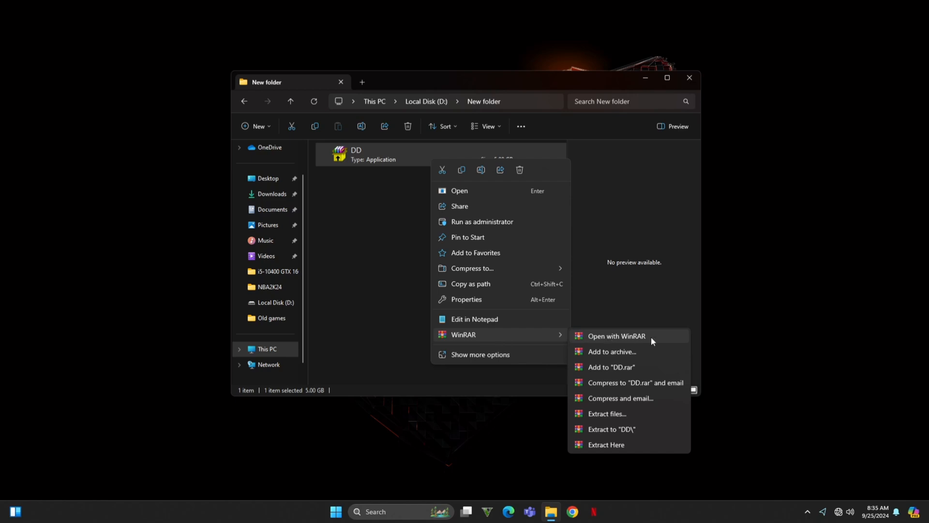
- Open DD.exe as a WinRAR archive and drag its DD folder into New folder
{"action": "left_click", "coordinate": [616, 336]}
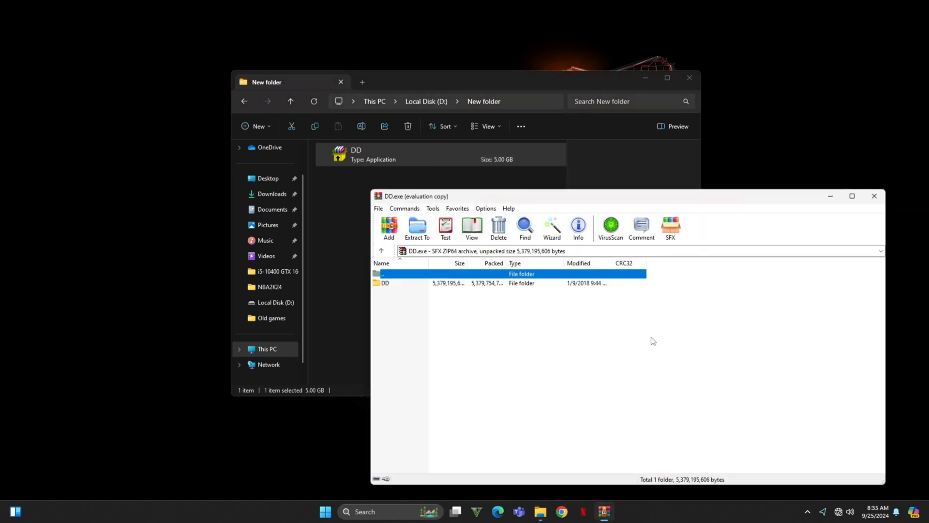
{"action": "mouse_move", "coordinate": [391, 298]}
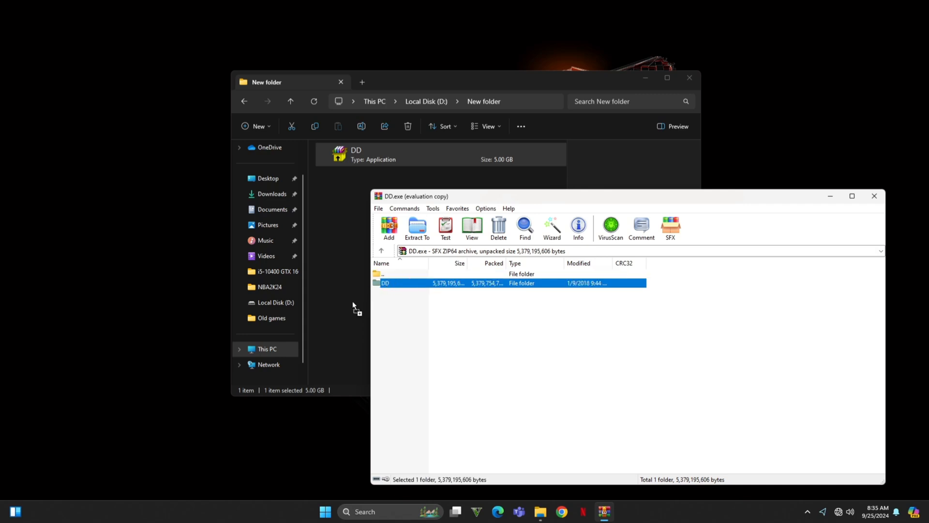
{"action": "mouse_move", "coordinate": [332, 209]}
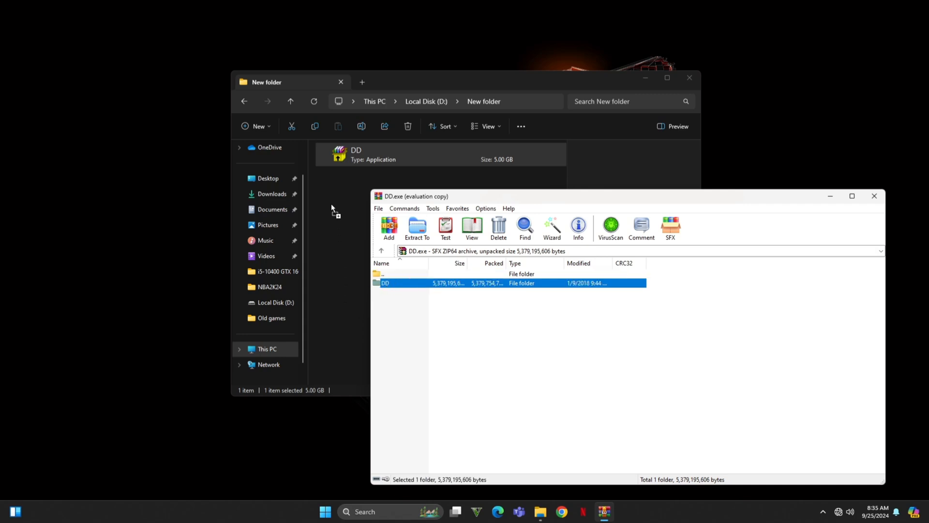
{"action": "left_click", "coordinate": [417, 228]}
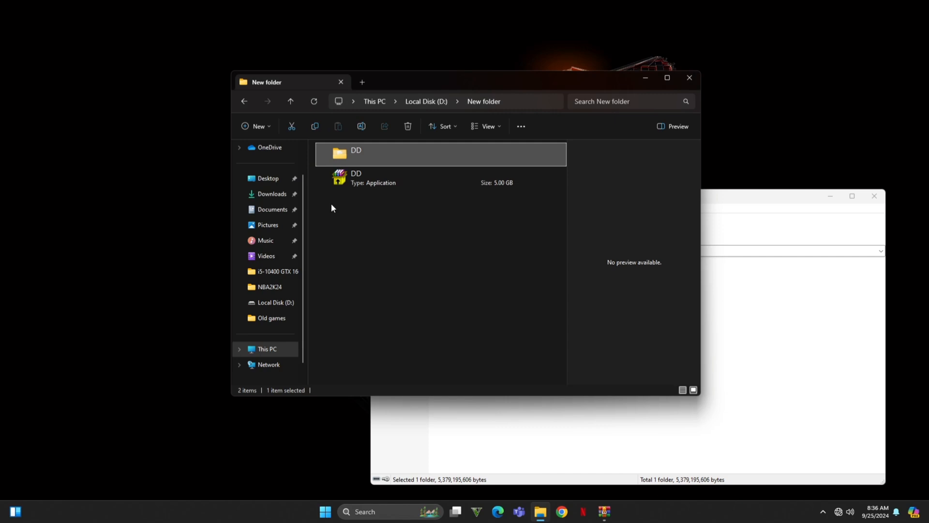
{"action": "mouse_move", "coordinate": [412, 156]}
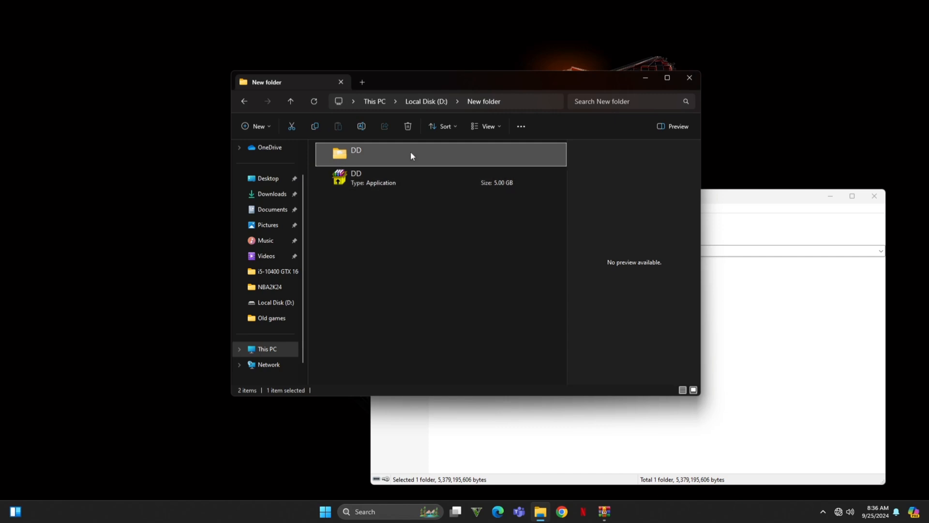
- Open the extracted DD folder, select setup.exe, then close the Explorer window
{"action": "double_click", "coordinate": [356, 153]}
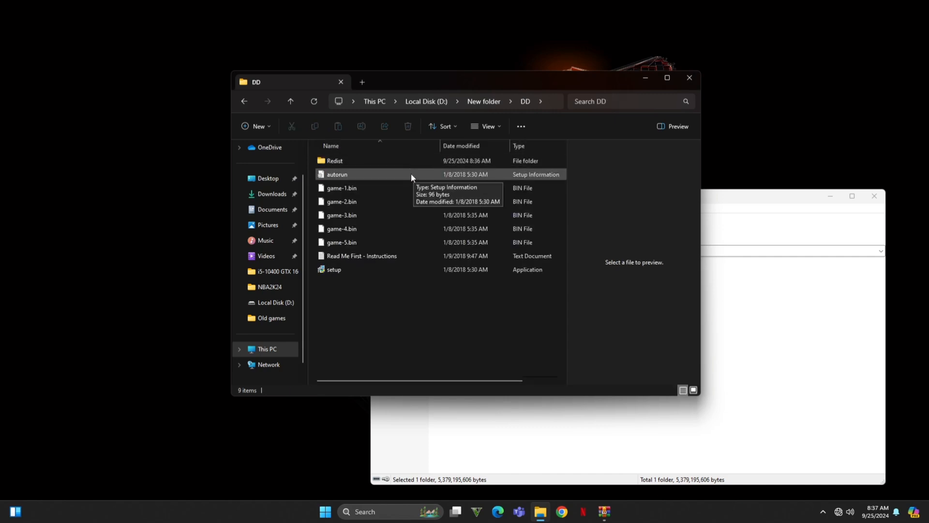
{"action": "left_click", "coordinate": [333, 269]}
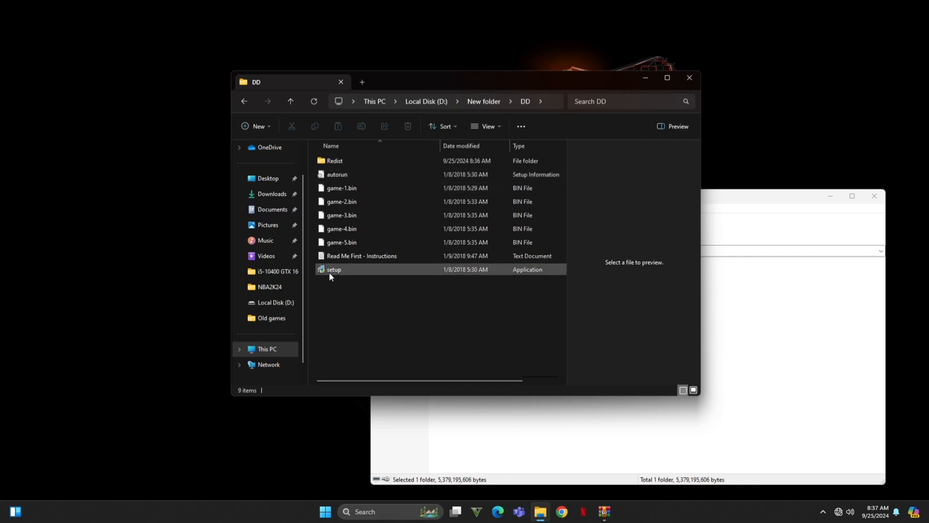
{"action": "left_click", "coordinate": [333, 269]}
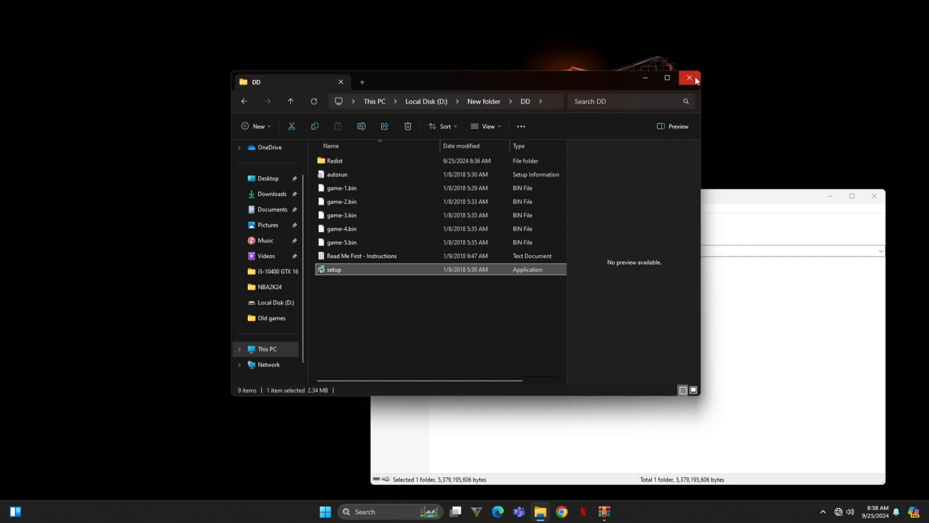
{"action": "left_click", "coordinate": [689, 78]}
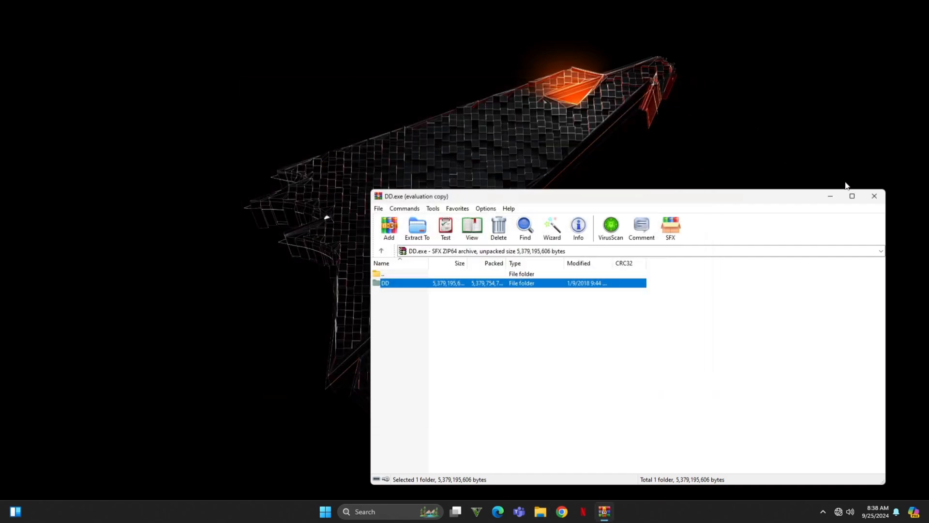